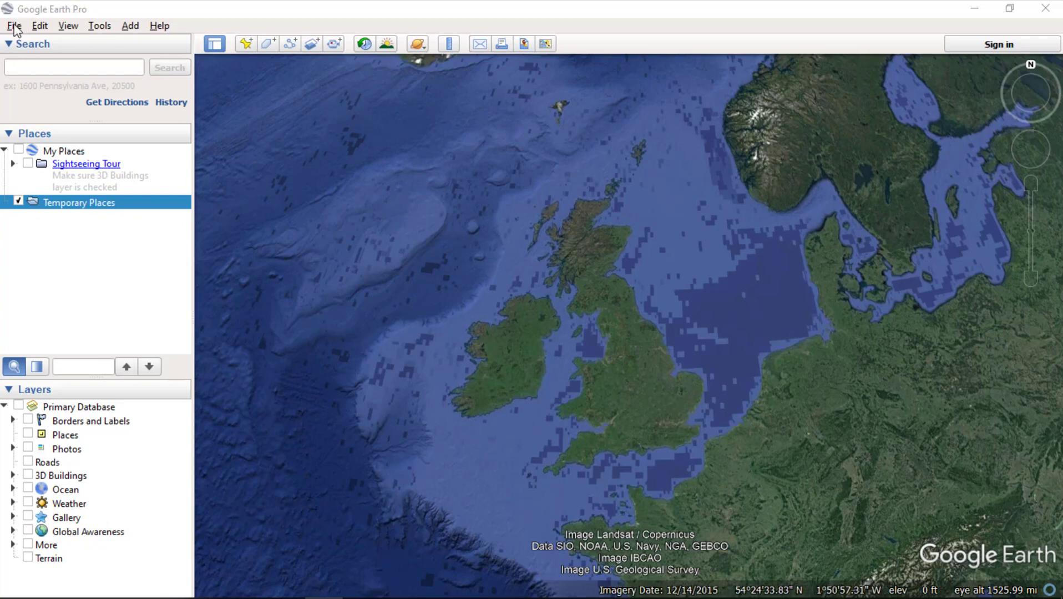
# - Start an import, filter to ESRI Shape files and select GBR_adm0.shp in the GBR_adm folder
pyautogui.click(14, 25)
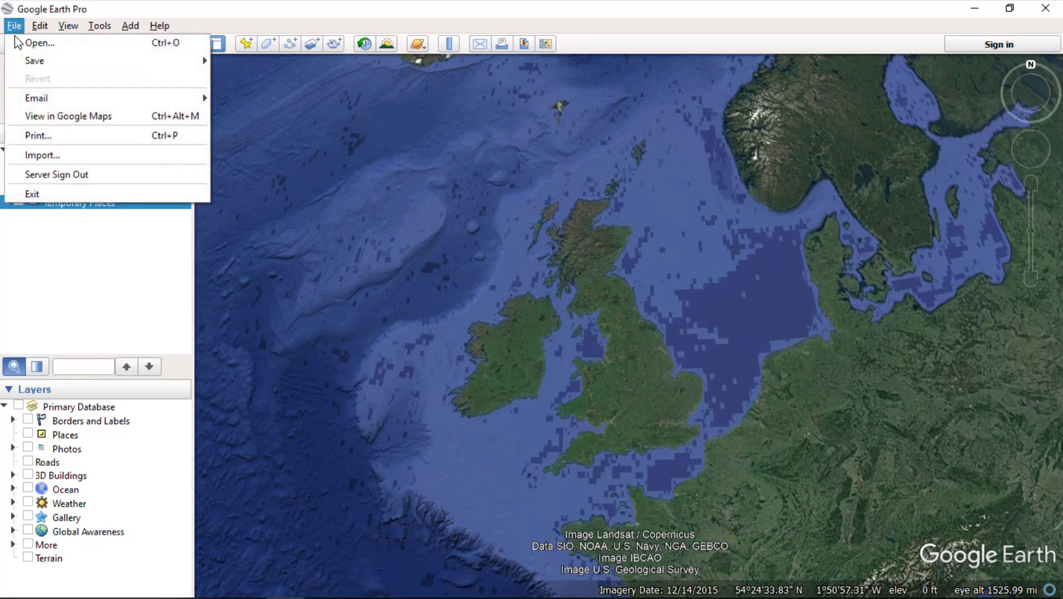
pyautogui.click(14, 25)
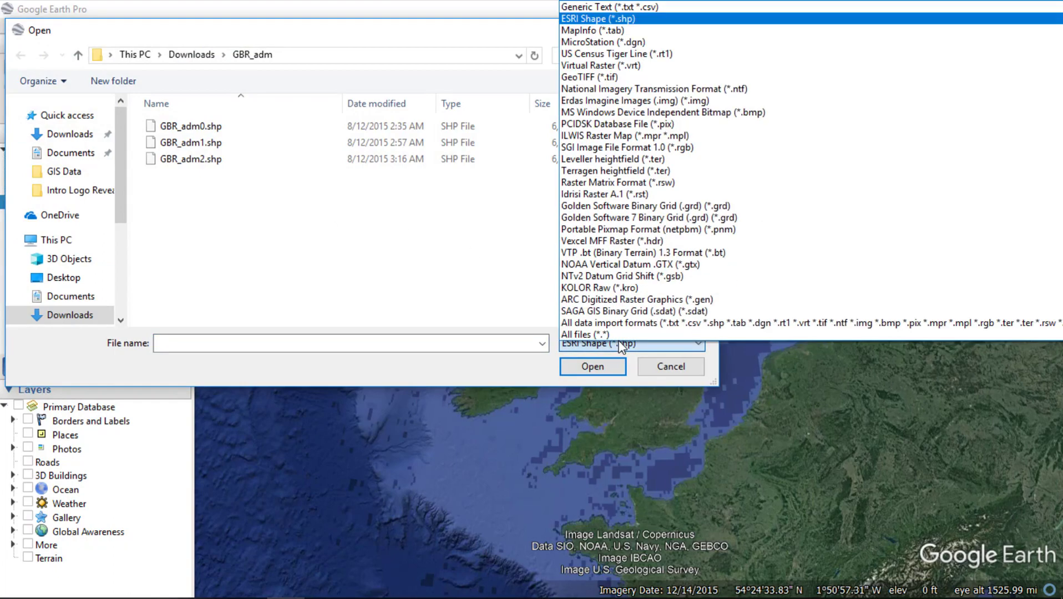
pyautogui.moveTo(601, 287)
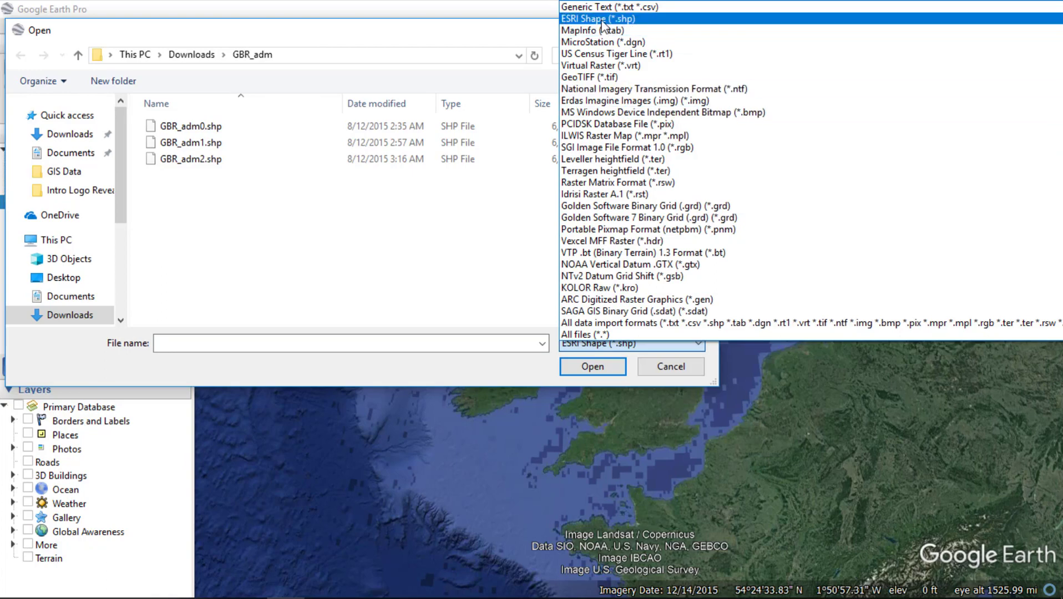
pyautogui.click(598, 18)
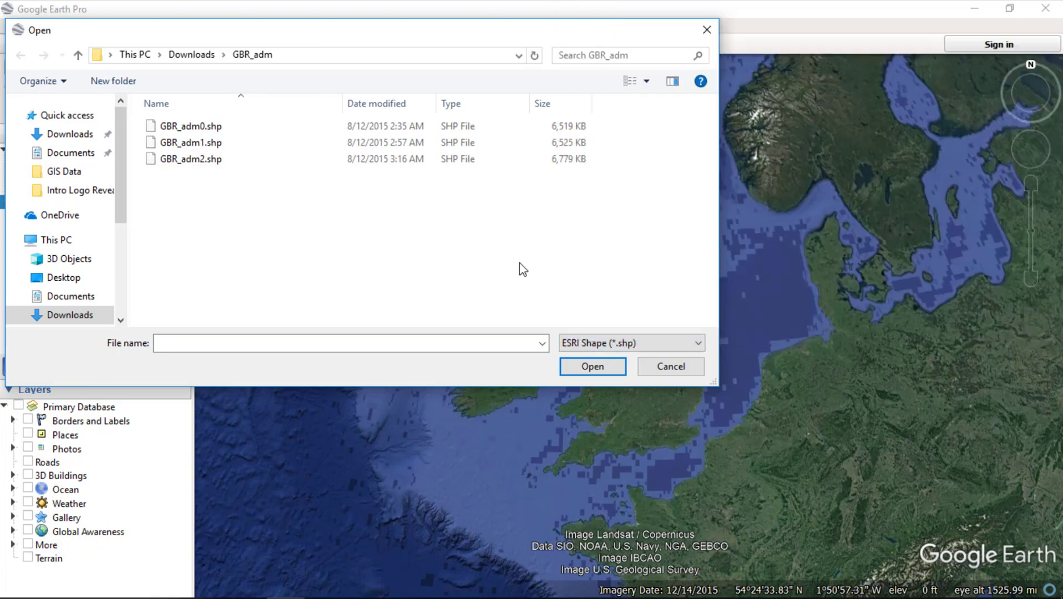
pyautogui.click(193, 126)
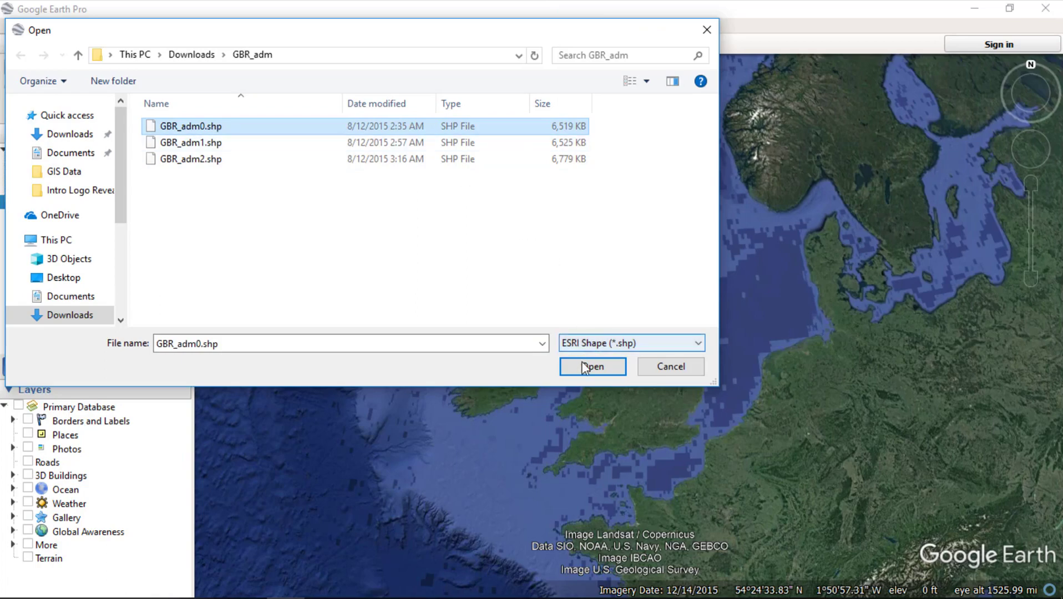
# - Import GBR_adm0.shp, bringing up the style template prompt
pyautogui.click(591, 366)
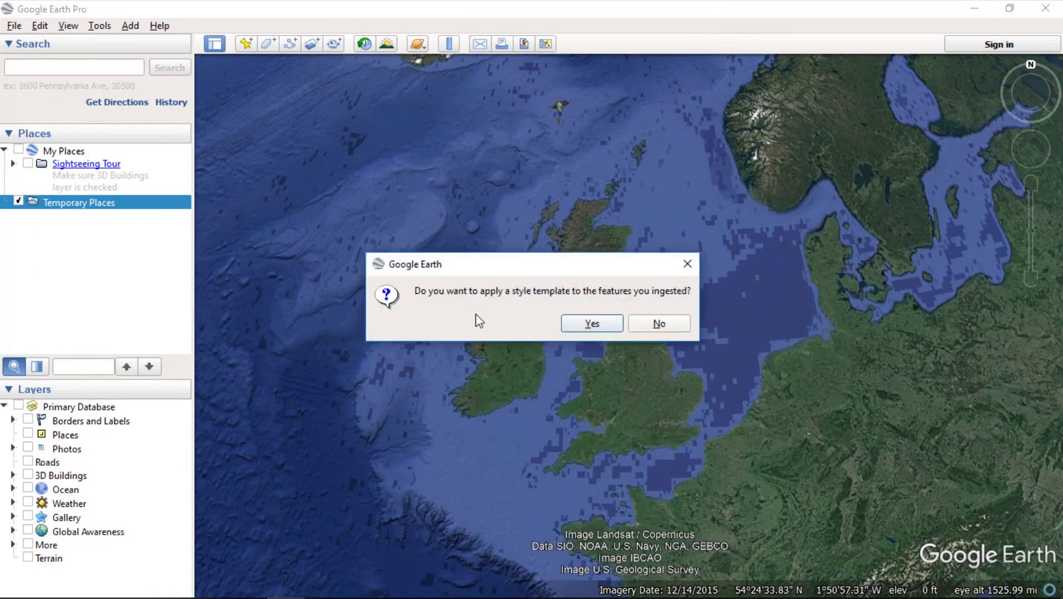
pyautogui.moveTo(531, 318)
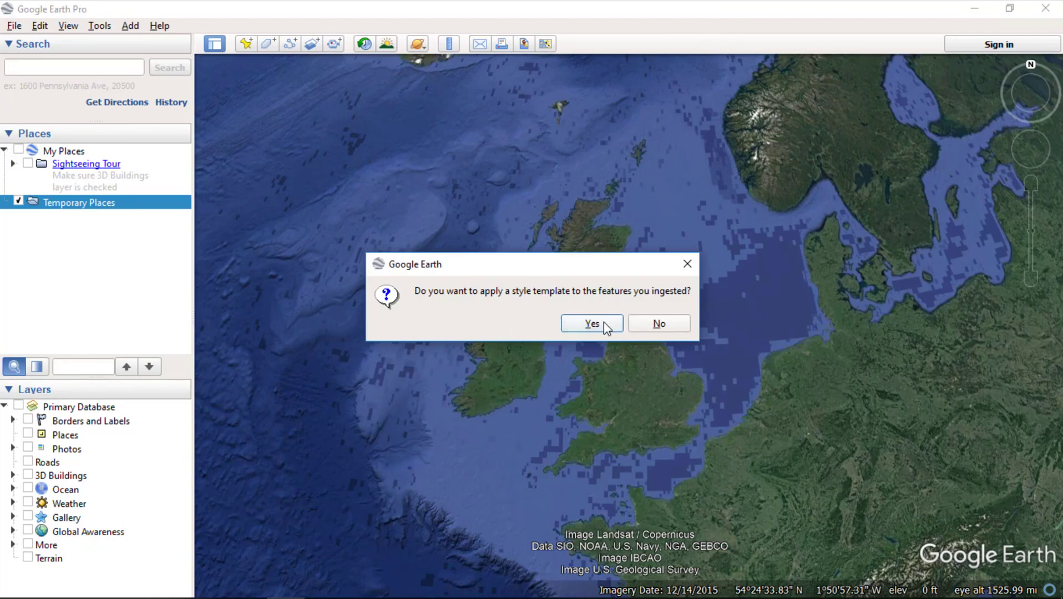
# - Agree to style the features and create a new style template
pyautogui.click(592, 323)
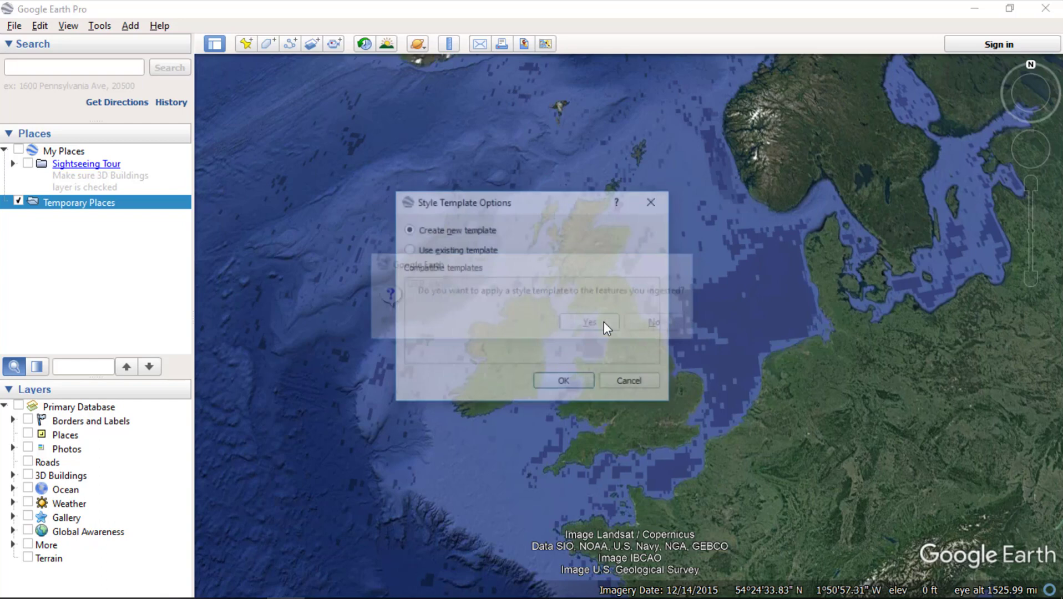
pyautogui.click(588, 321)
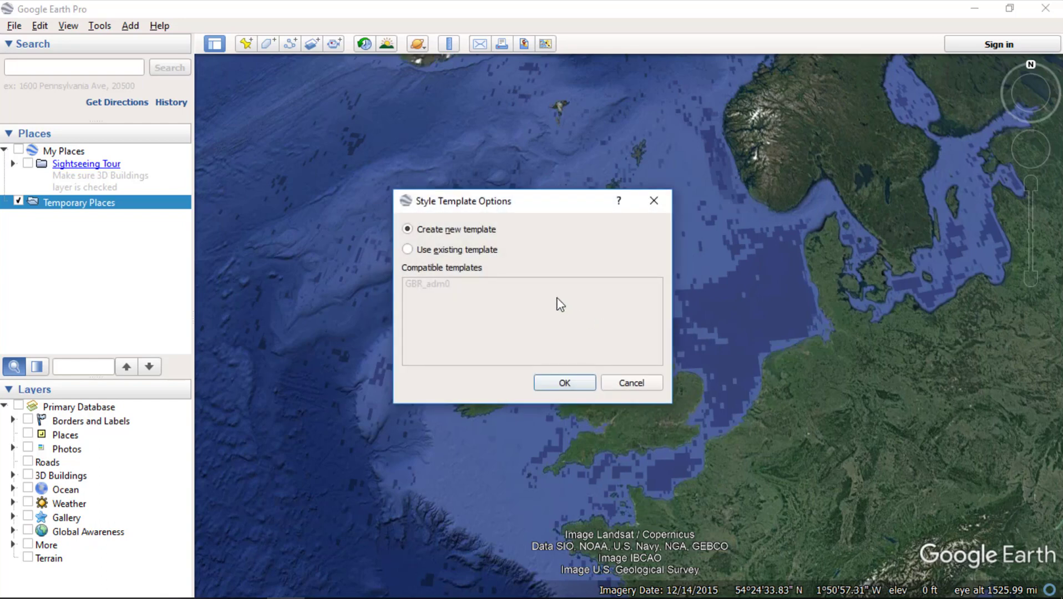
pyautogui.moveTo(511, 259)
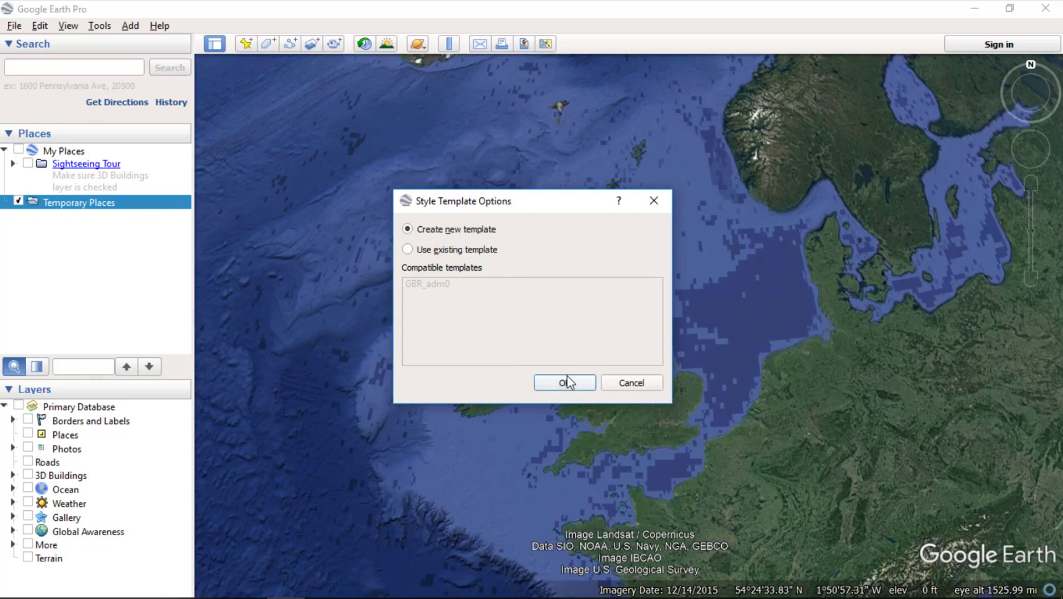
pyautogui.click(564, 383)
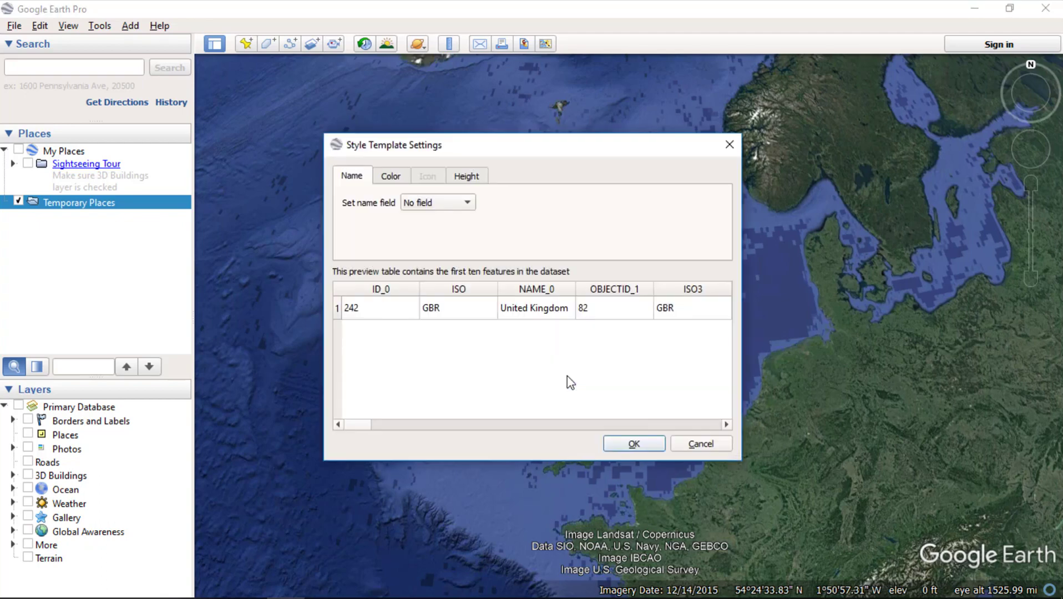
pyautogui.moveTo(490, 232)
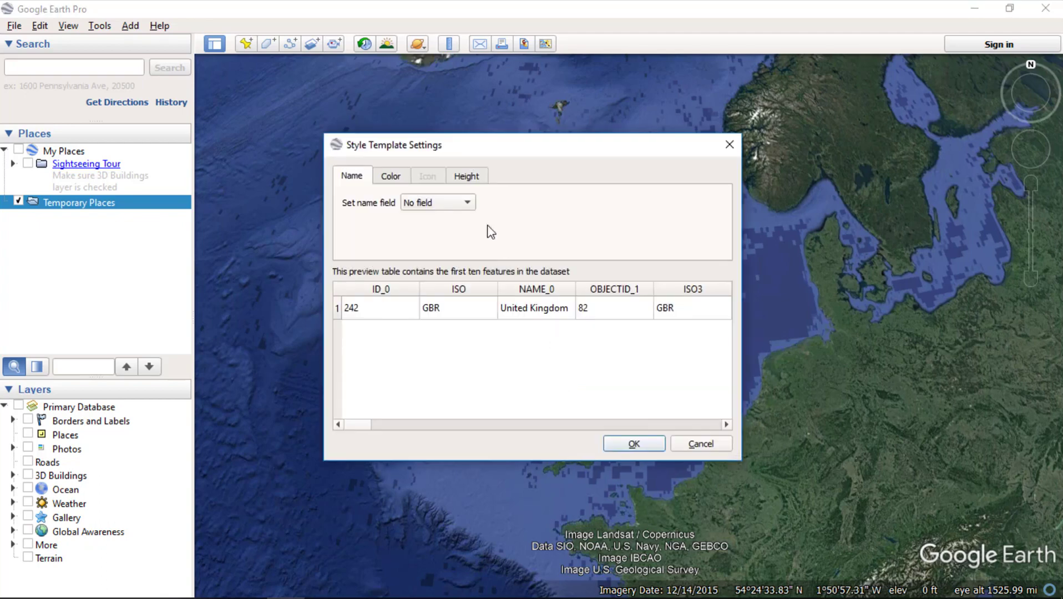
pyautogui.moveTo(453, 207)
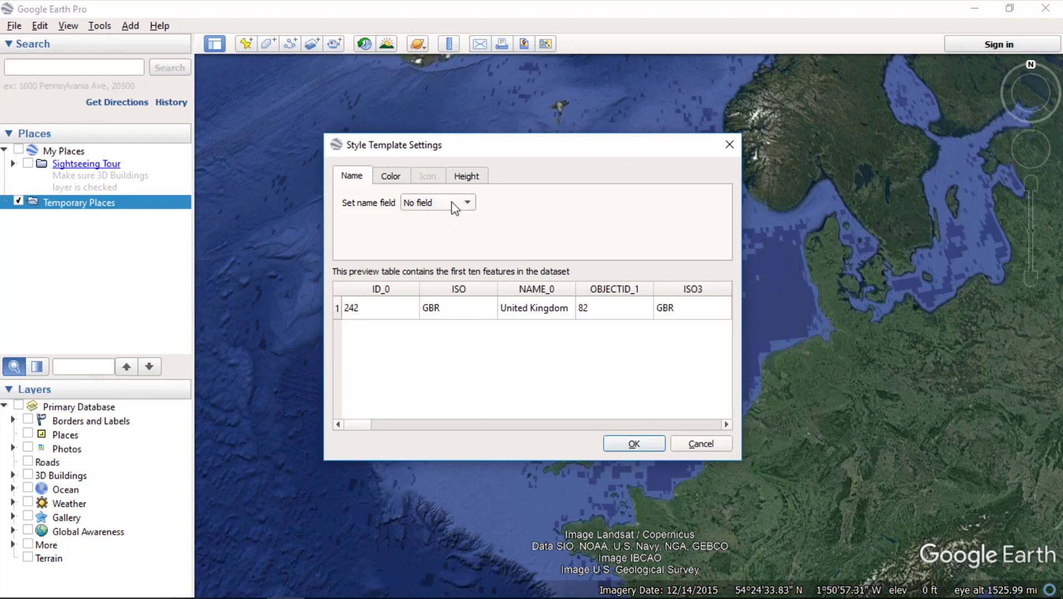
# - Set the template to name features from the NAME_ENGLI field
pyautogui.click(466, 201)
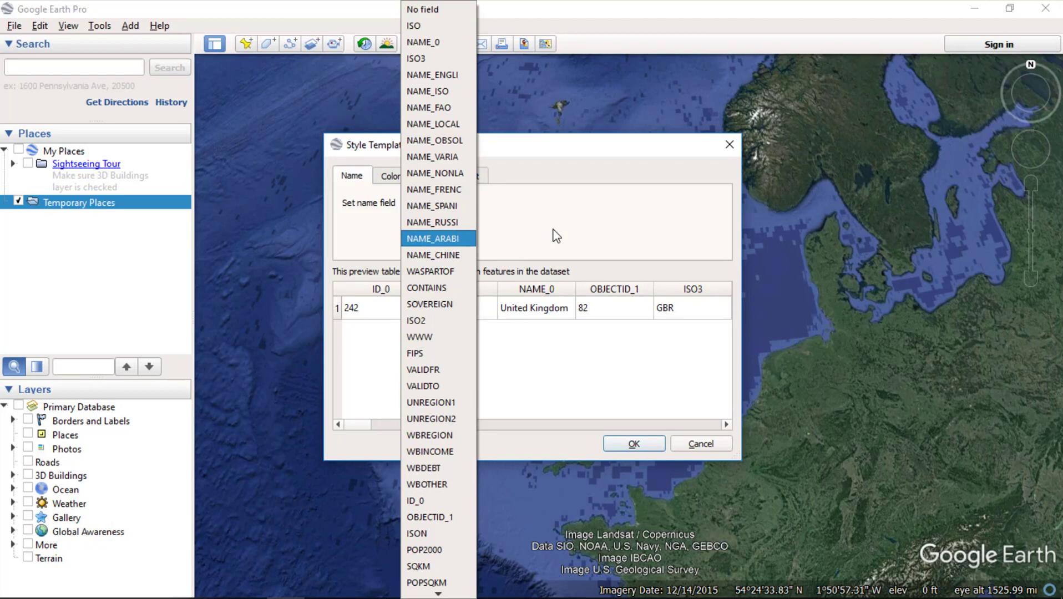
pyautogui.moveTo(445, 74)
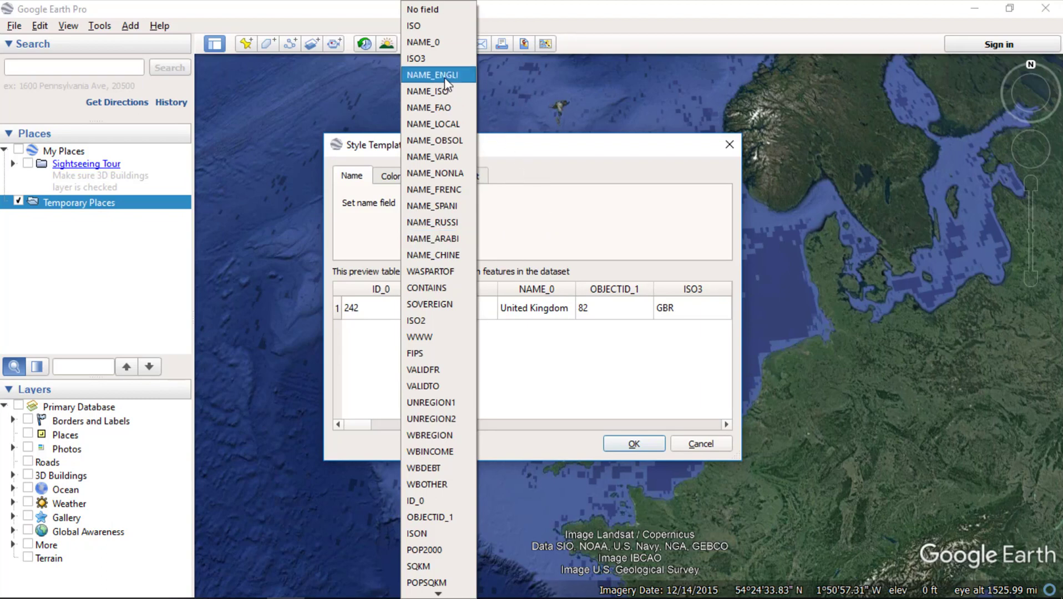
pyautogui.click(432, 75)
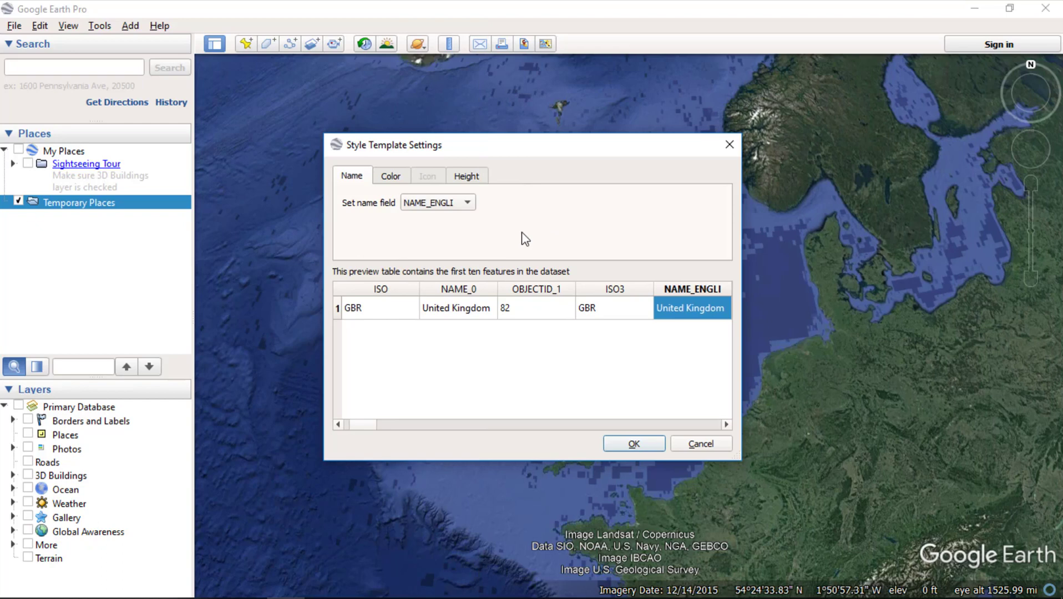
pyautogui.click(391, 176)
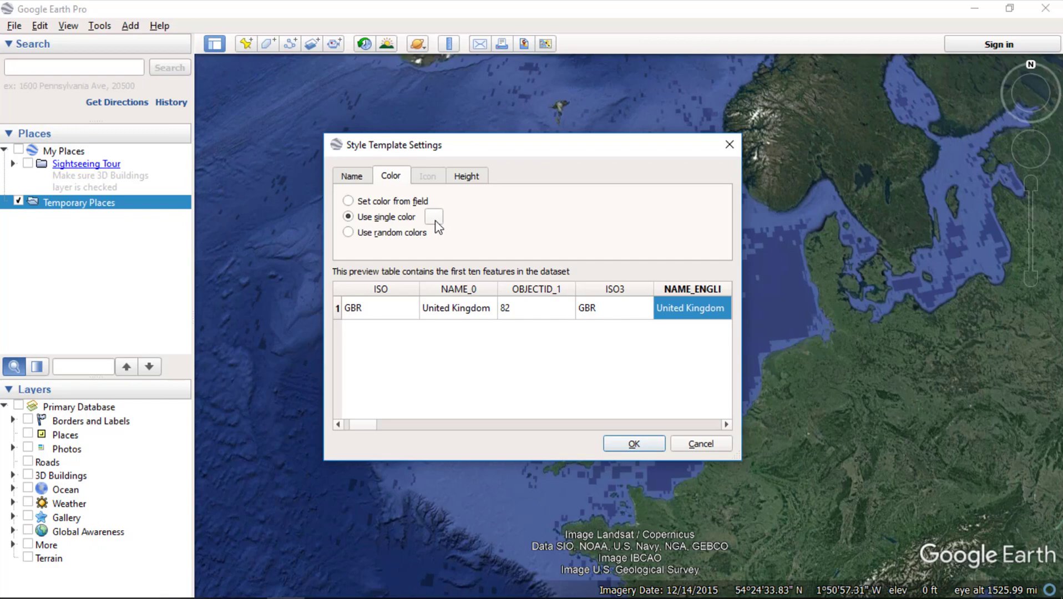
# - Use a single bright blue colour (#00aaff) with features clamped to the ground, and confirm the template
pyautogui.click(432, 216)
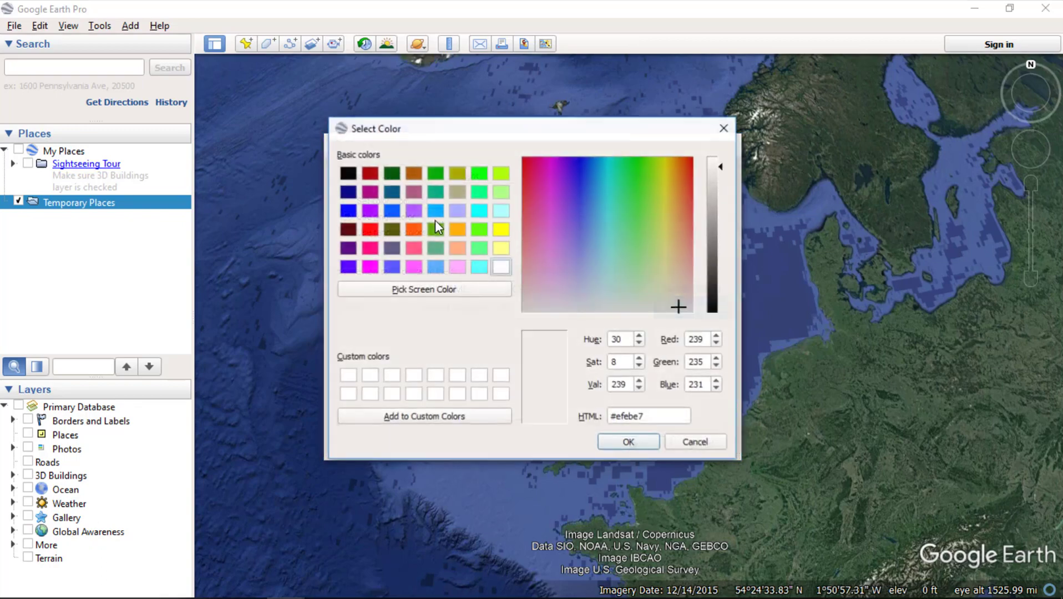
pyautogui.click(435, 211)
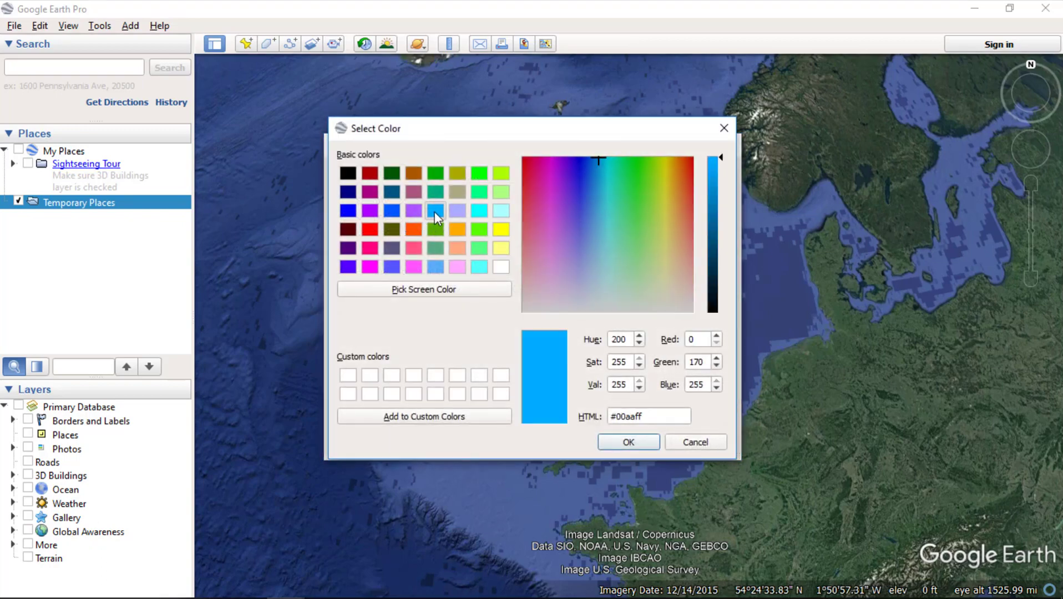
pyautogui.click(627, 442)
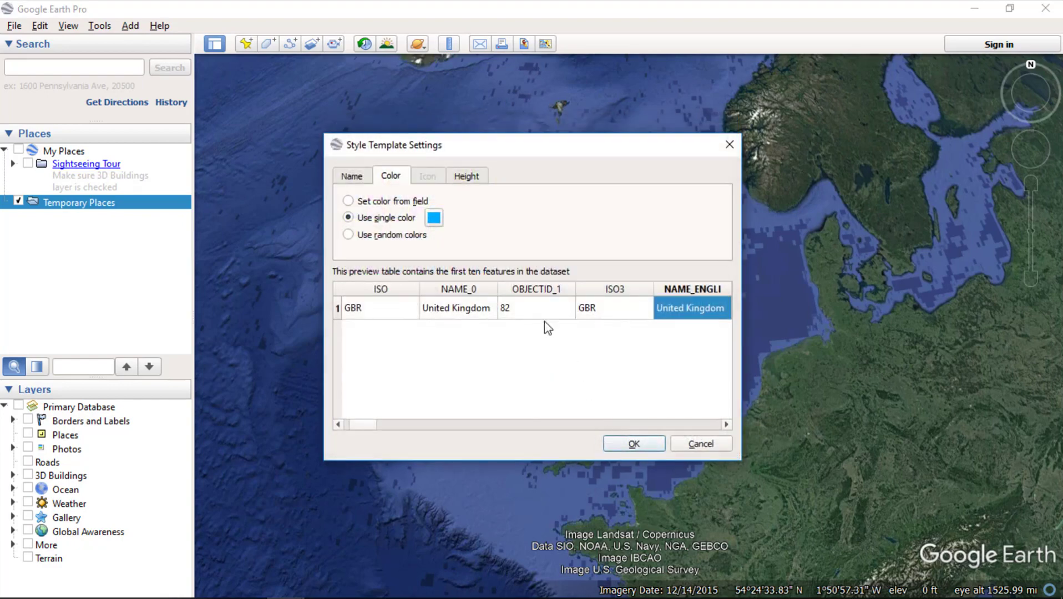
pyautogui.click(466, 176)
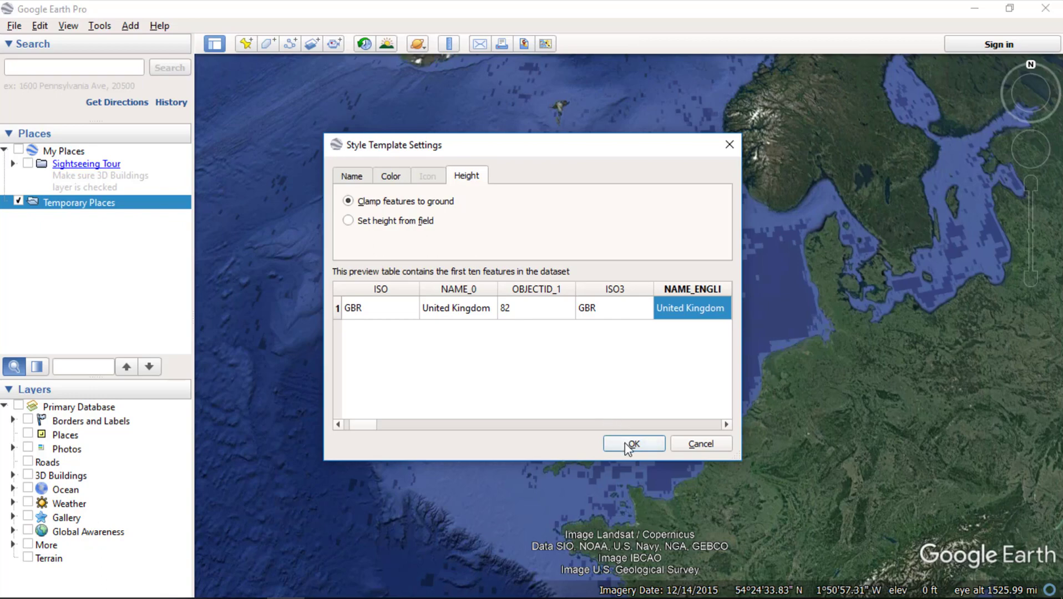
pyautogui.click(631, 444)
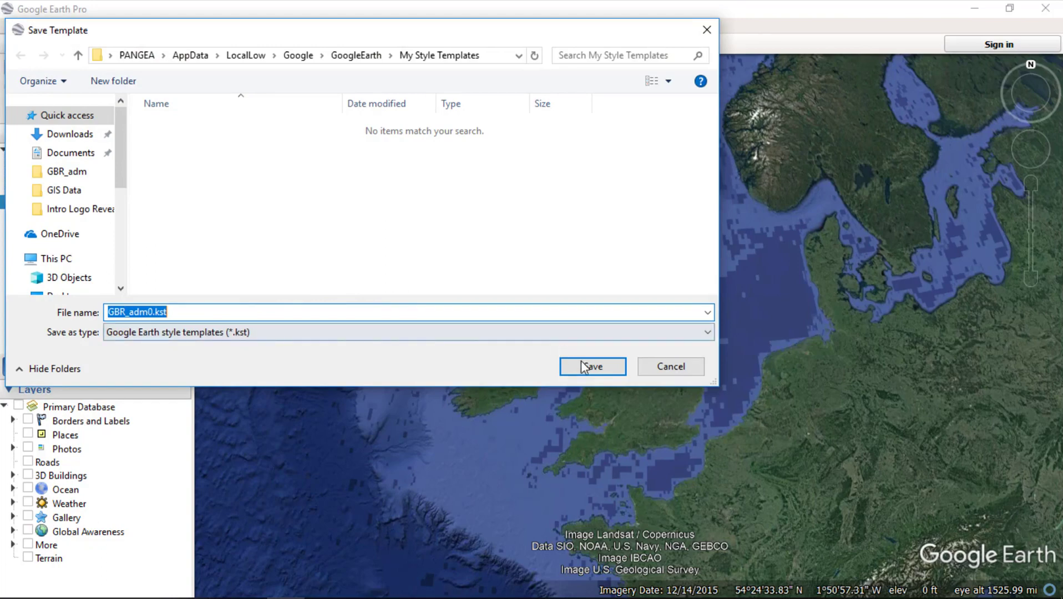
# - Save the template as GBR_adm0.kst in My Style Templates, drawing the UK in blue
pyautogui.click(591, 366)
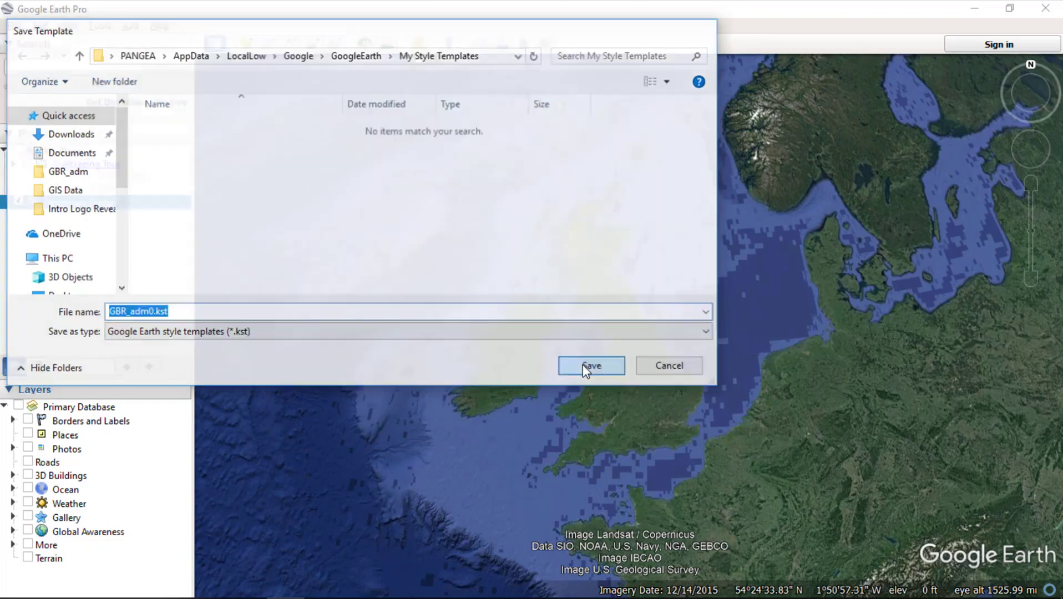
pyautogui.click(589, 365)
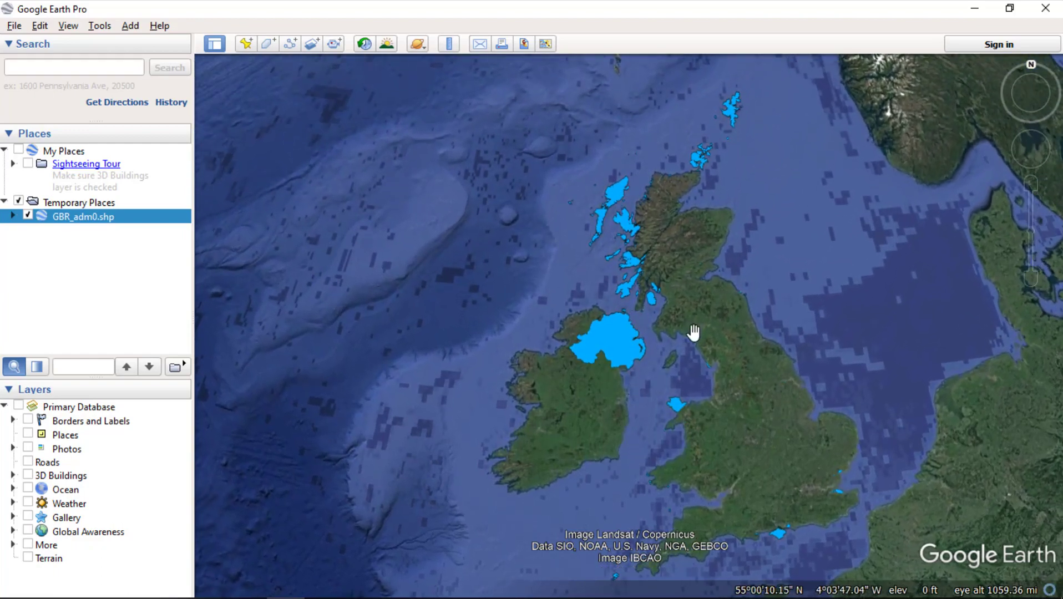
# - Pan and zoom onto Northern Ireland and show the United Kingdom attribute balloon
pyautogui.moveTo(693, 331); pyautogui.dragTo(640, 415)
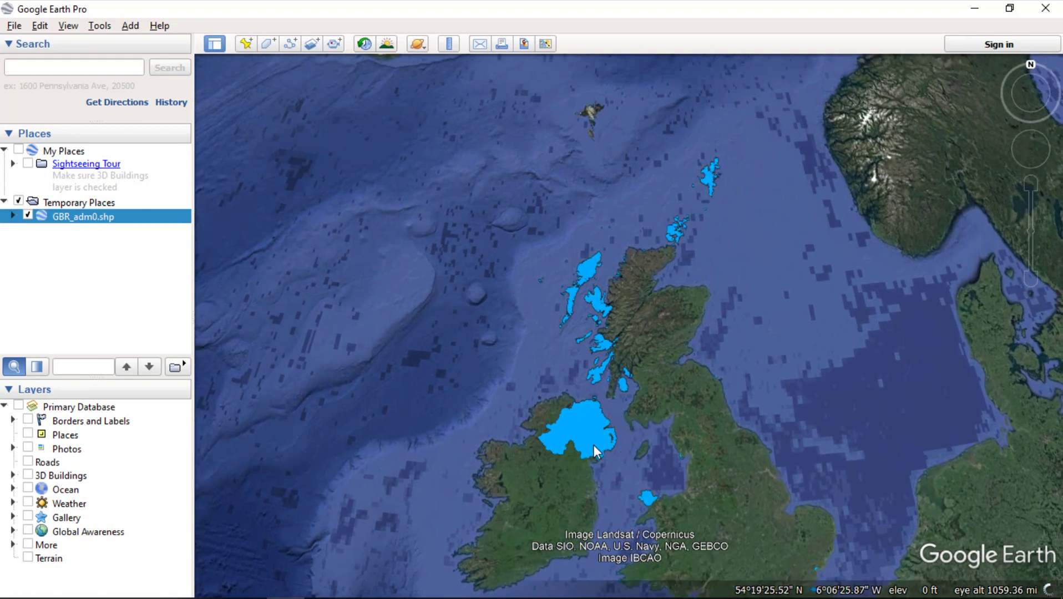
pyautogui.scroll(-3)
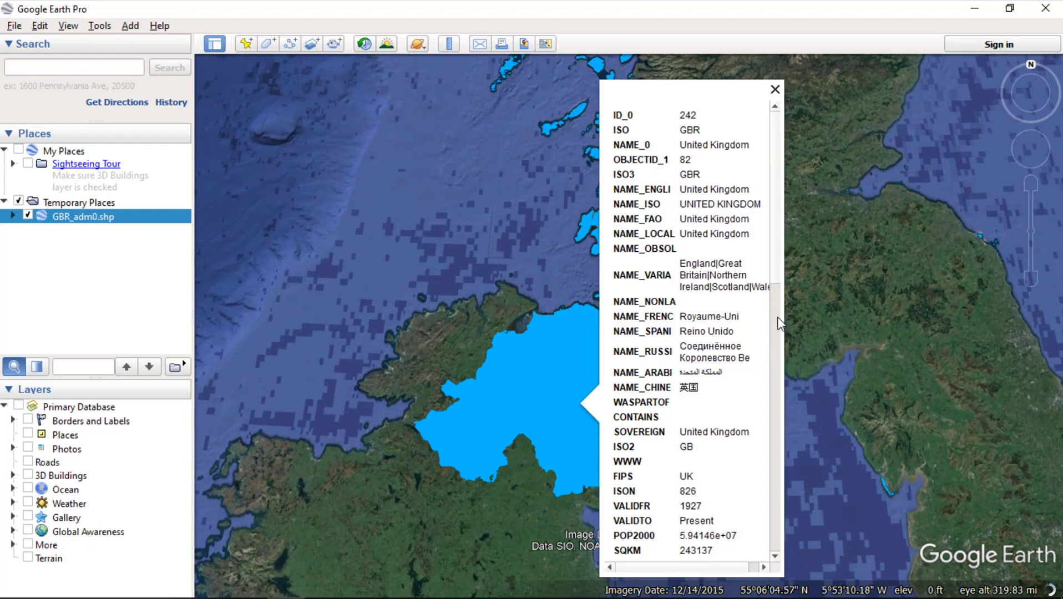
# - Review the balloon's fields (ISO, NAME_0, POP2000, SQKM) and close it
pyautogui.scroll(-3)
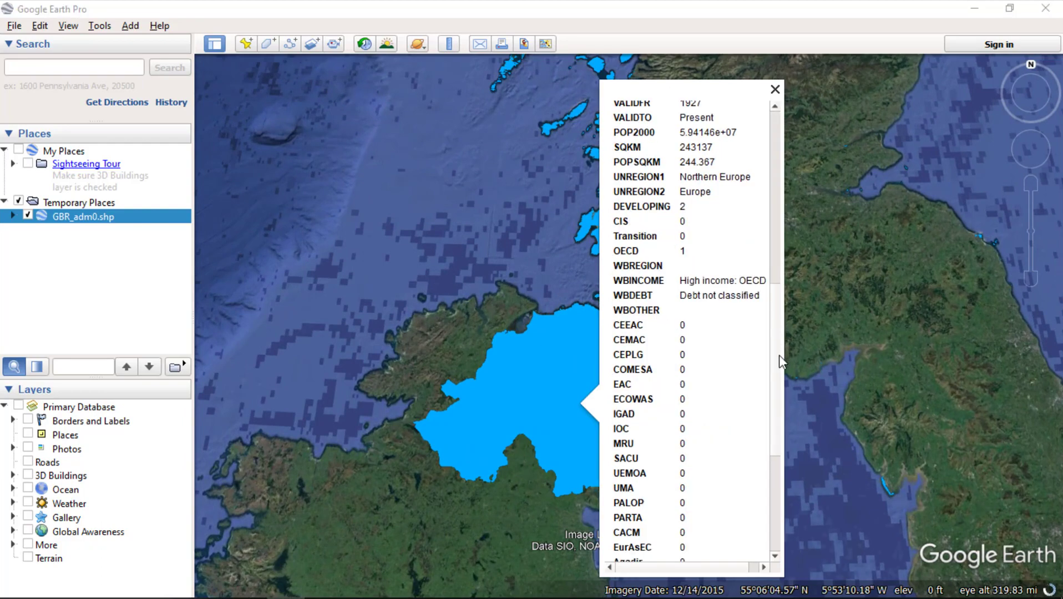
pyautogui.moveTo(783, 529)
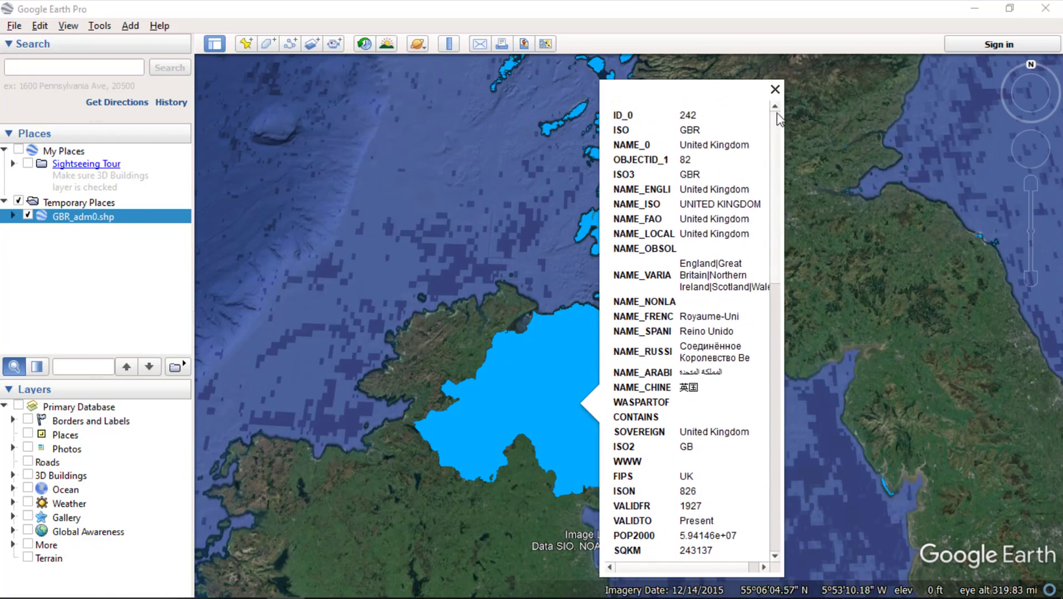
pyautogui.click(774, 89)
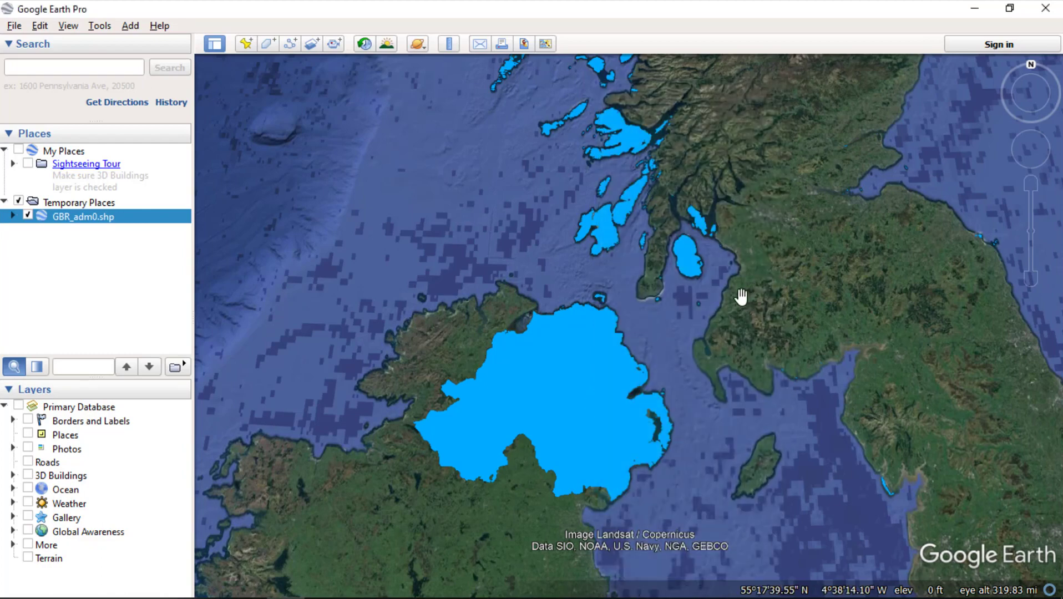
pyautogui.moveTo(742, 297); pyautogui.dragTo(707, 383)
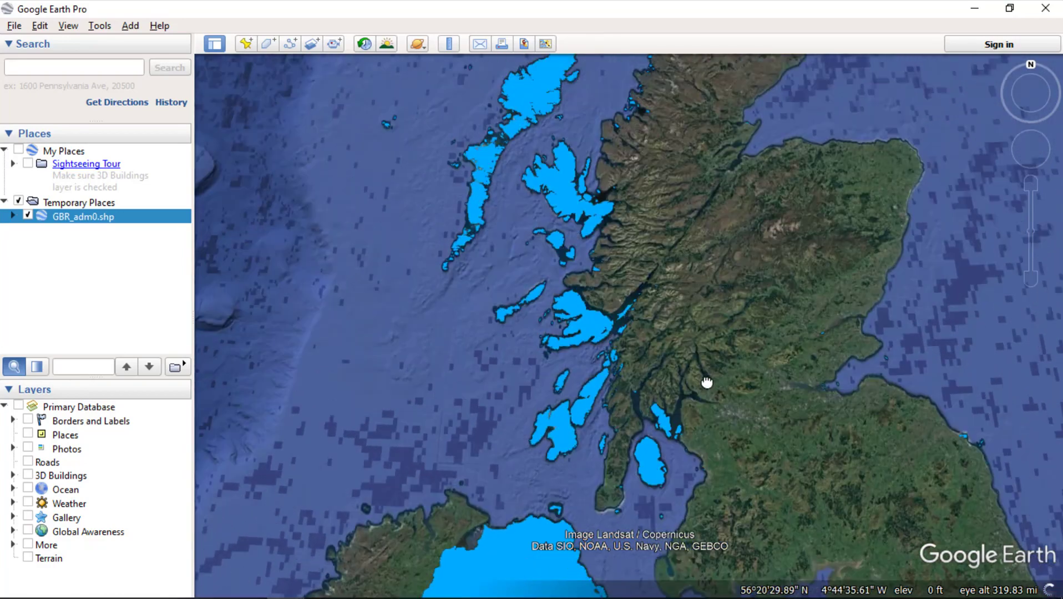
pyautogui.moveTo(706, 383); pyautogui.dragTo(633, 414)
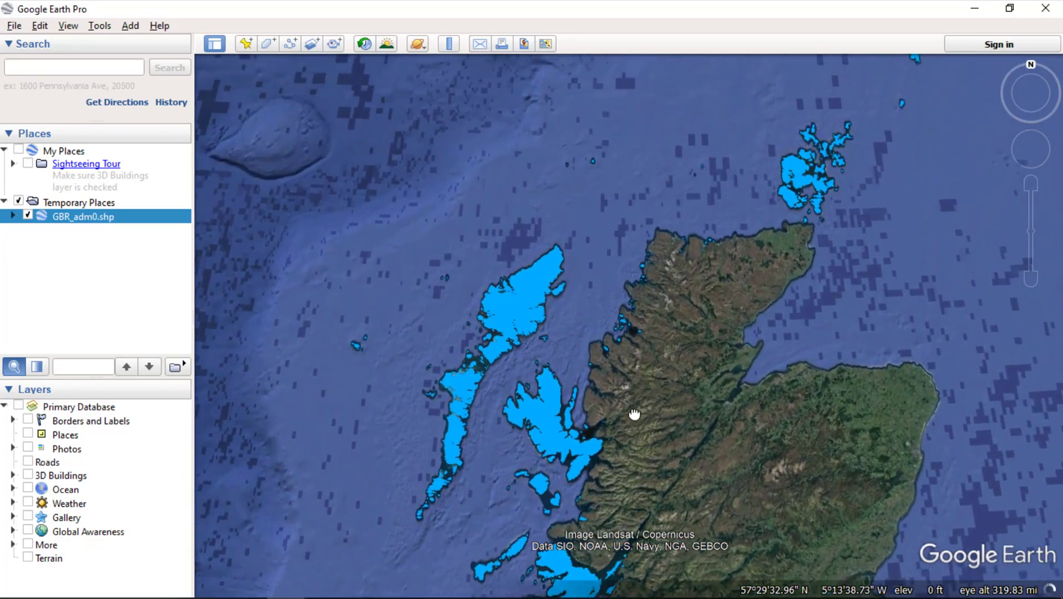
pyautogui.moveTo(633, 414); pyautogui.dragTo(754, 277)
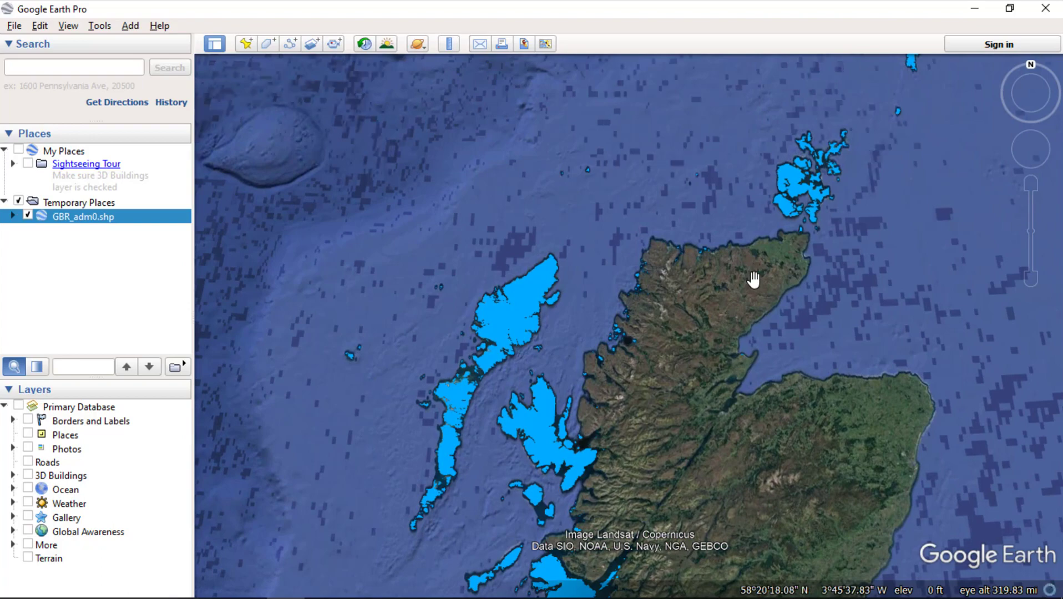
pyautogui.moveTo(754, 278); pyautogui.dragTo(687, 407)
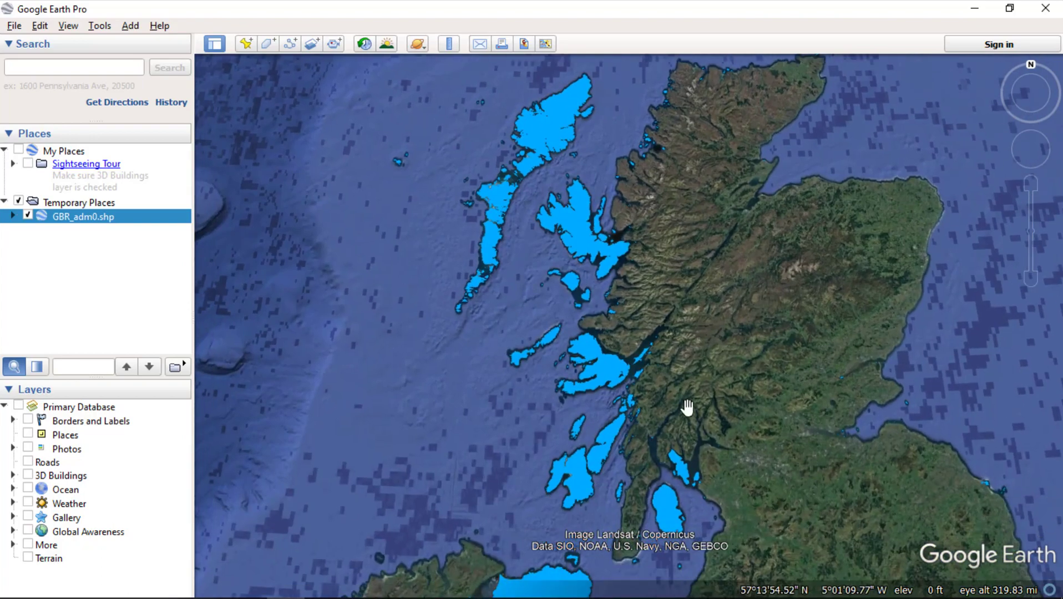
pyautogui.moveTo(688, 407); pyautogui.dragTo(661, 269)
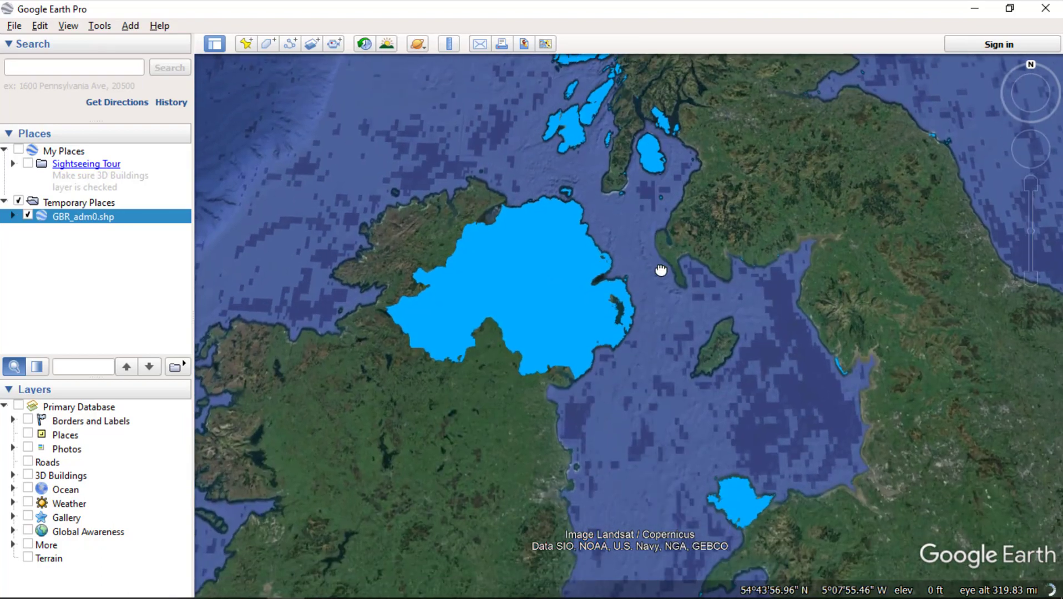